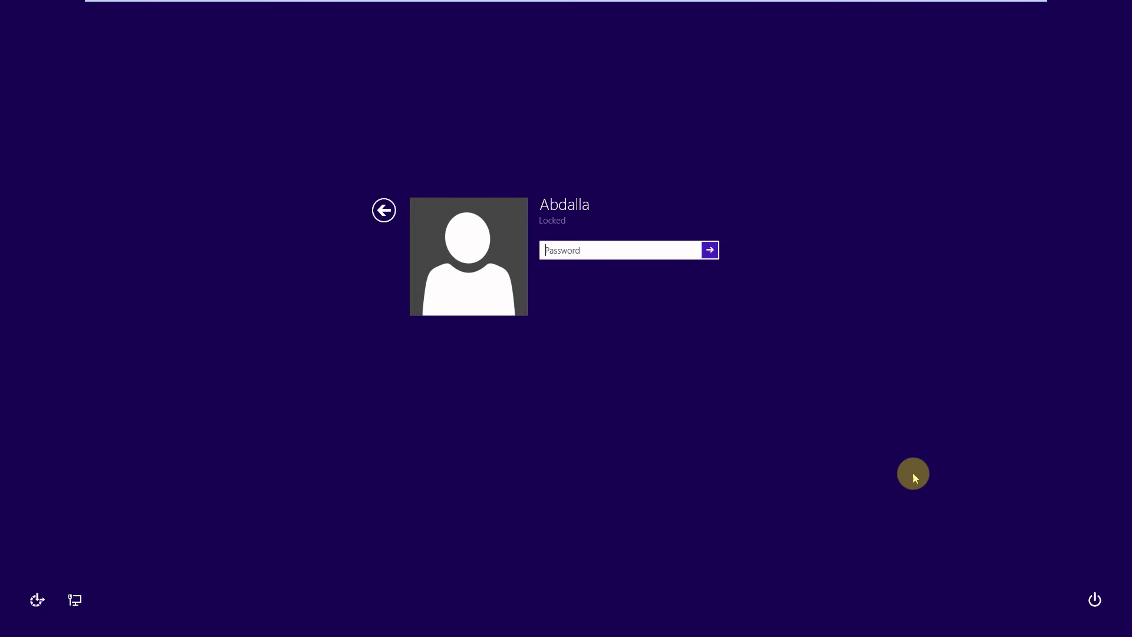
# - Restart the PC from the sign-in screen's power menu, choosing Restart anyway despite unsaved work
pyautogui.click(1094, 598)
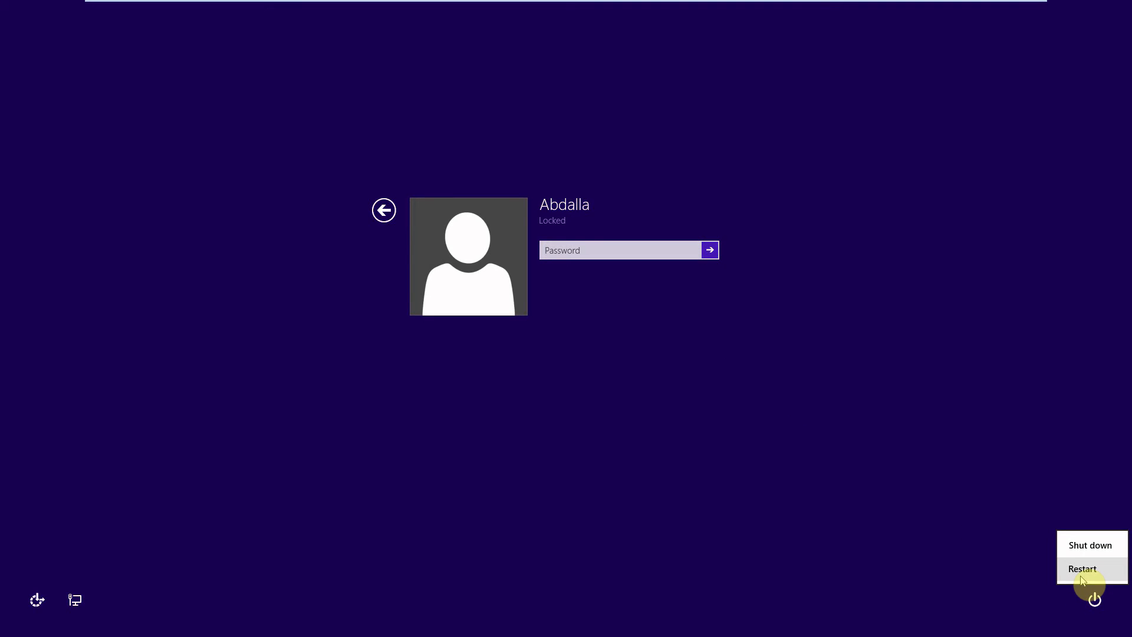
pyautogui.click(1081, 568)
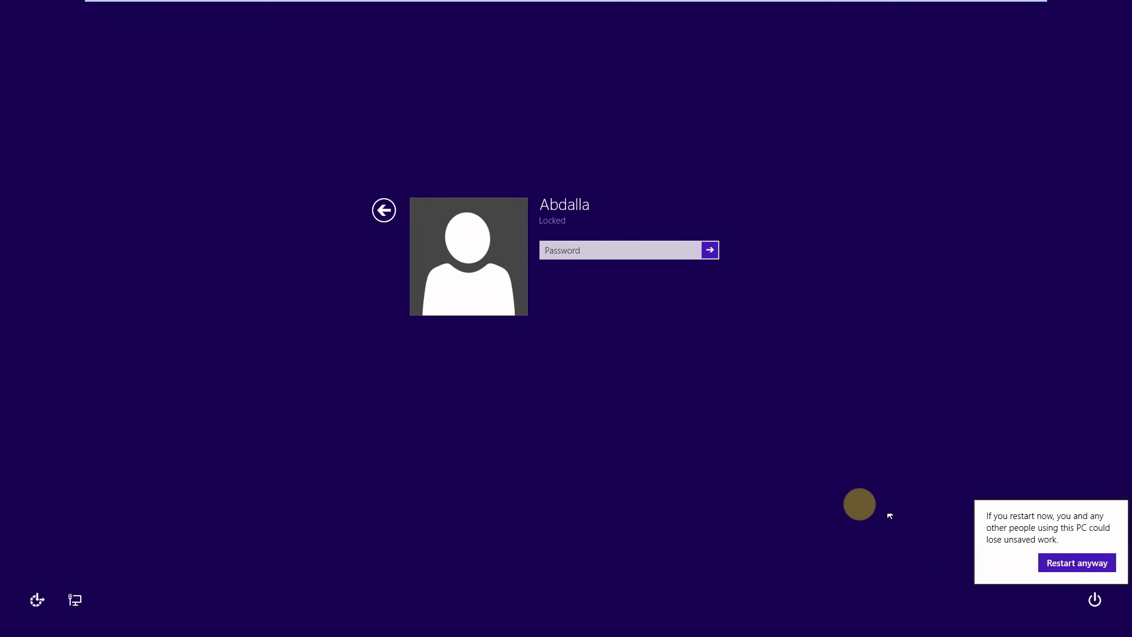
pyautogui.click(1075, 563)
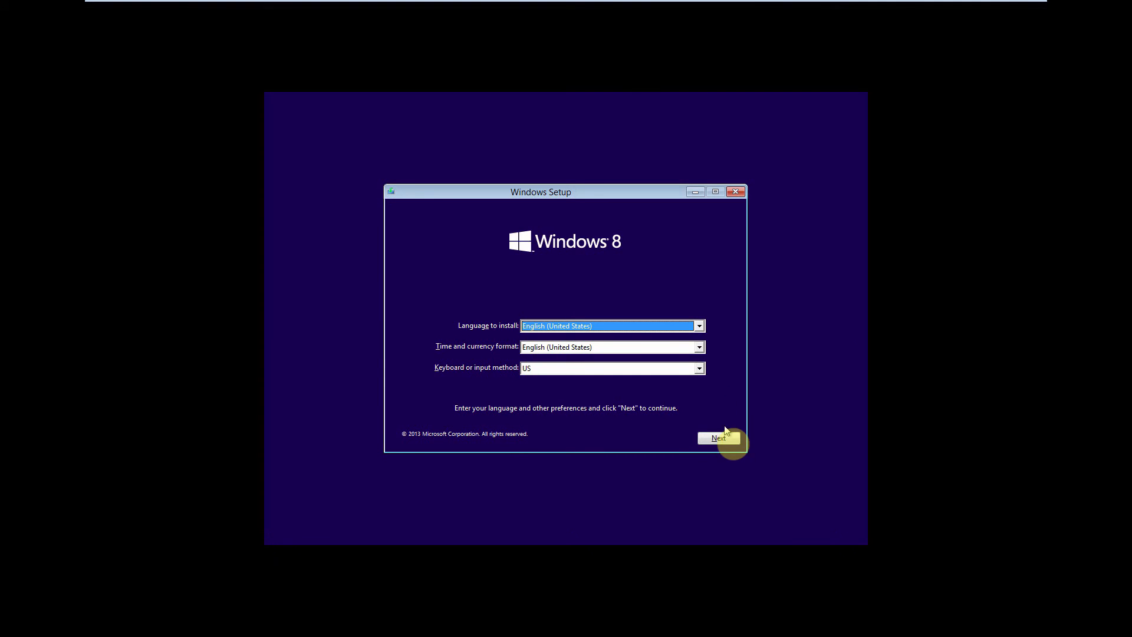
# - Accept the English (United States) setup defaults and enter Repair your computer, then Troubleshoot
pyautogui.click(718, 438)
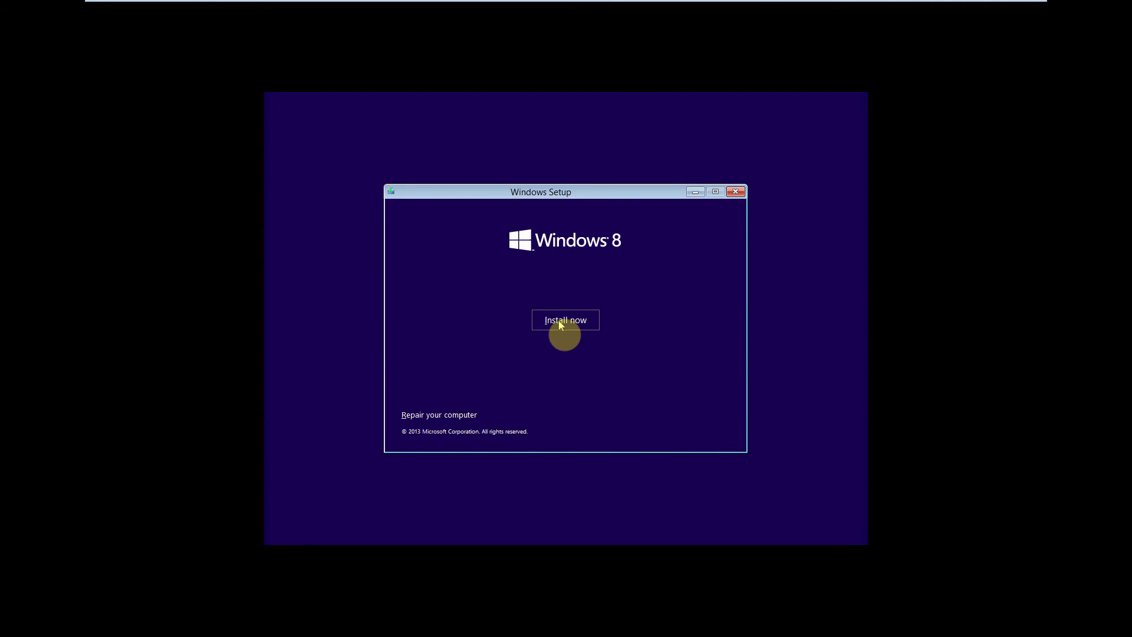
pyautogui.moveTo(438, 415)
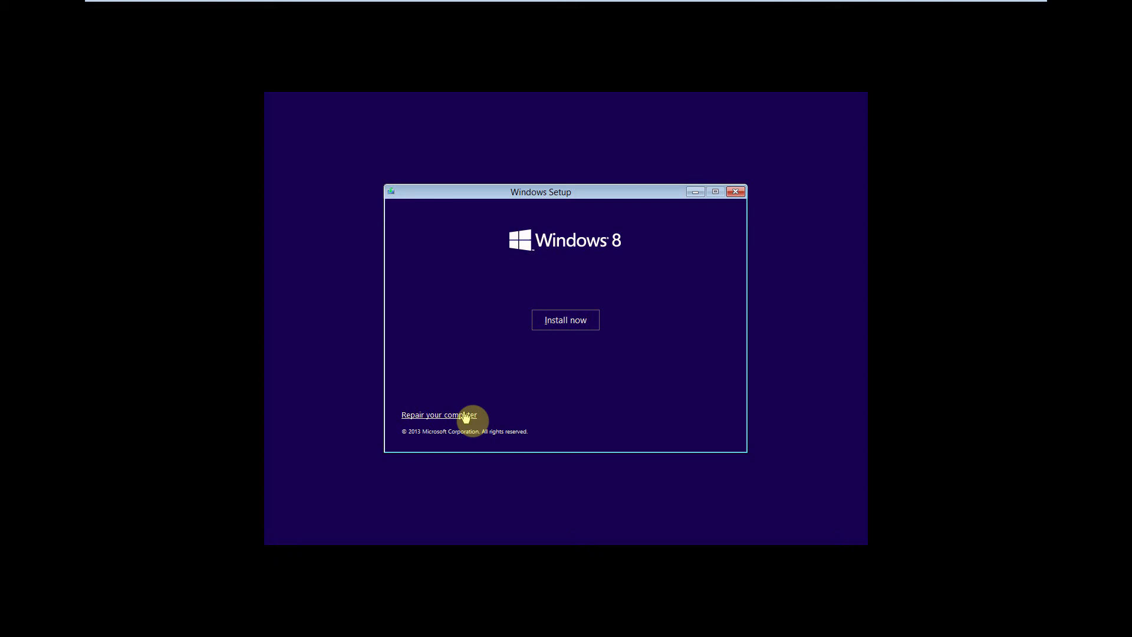
pyautogui.click(438, 415)
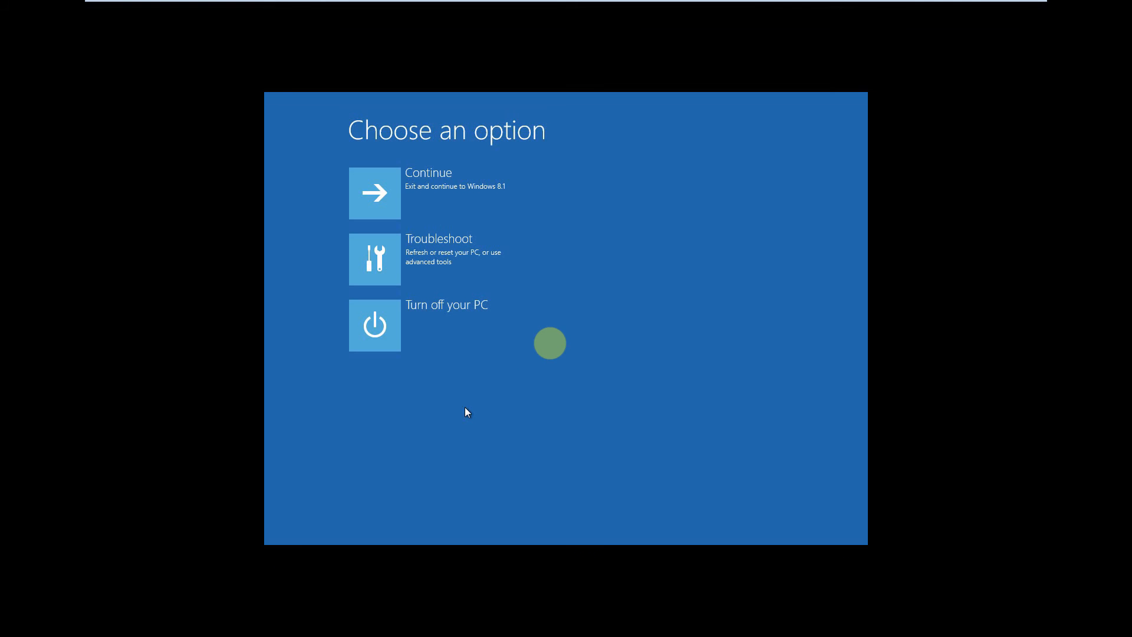
pyautogui.click(375, 258)
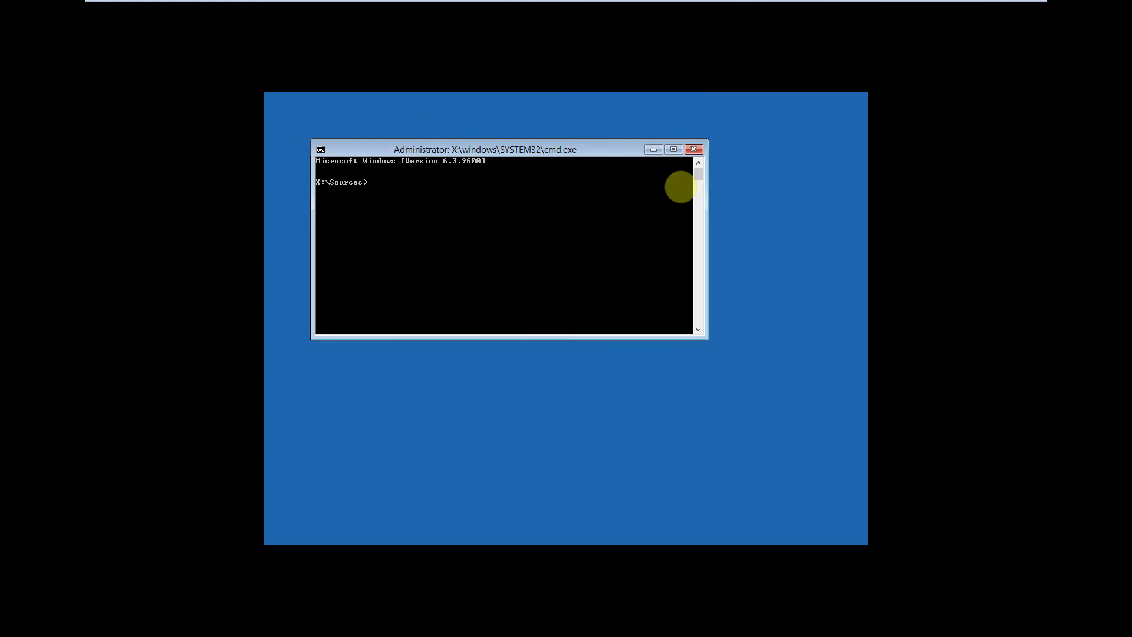
# - List drive letters and volume names with wmic logicaldisk get caption,volumename
pyautogui.write('wmic logicald')
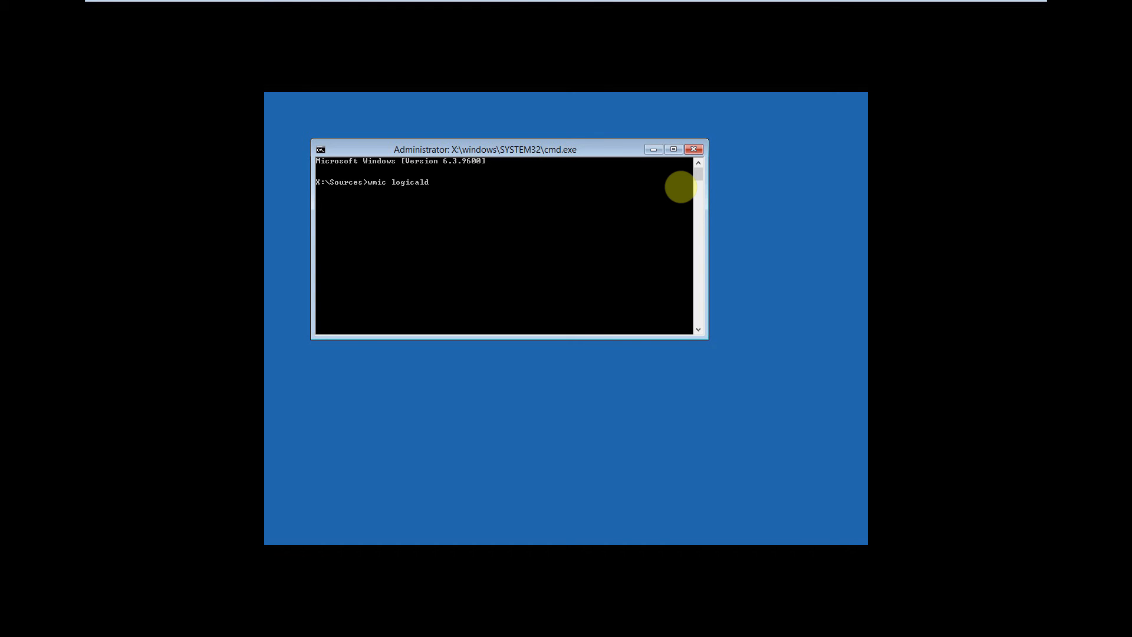
pyautogui.write('isk get capti')
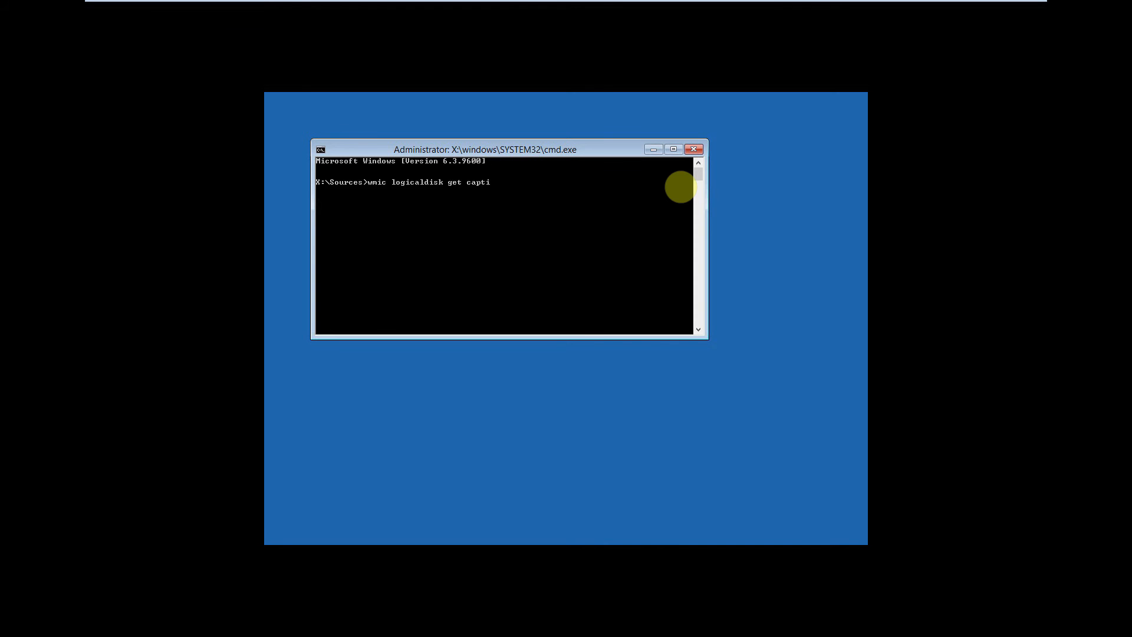
pyautogui.write('on,volume')
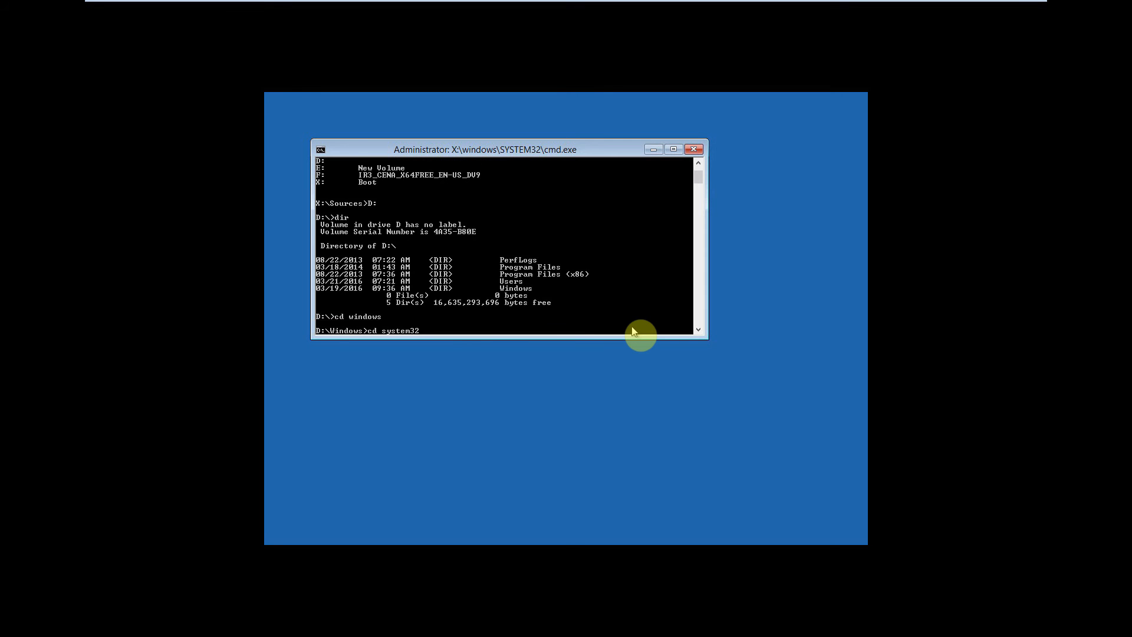
# - Copy cmd.exe over utilman.exe, confirming with y, then close and continue to Windows 8.1
pyautogui.write('copy cmd.')
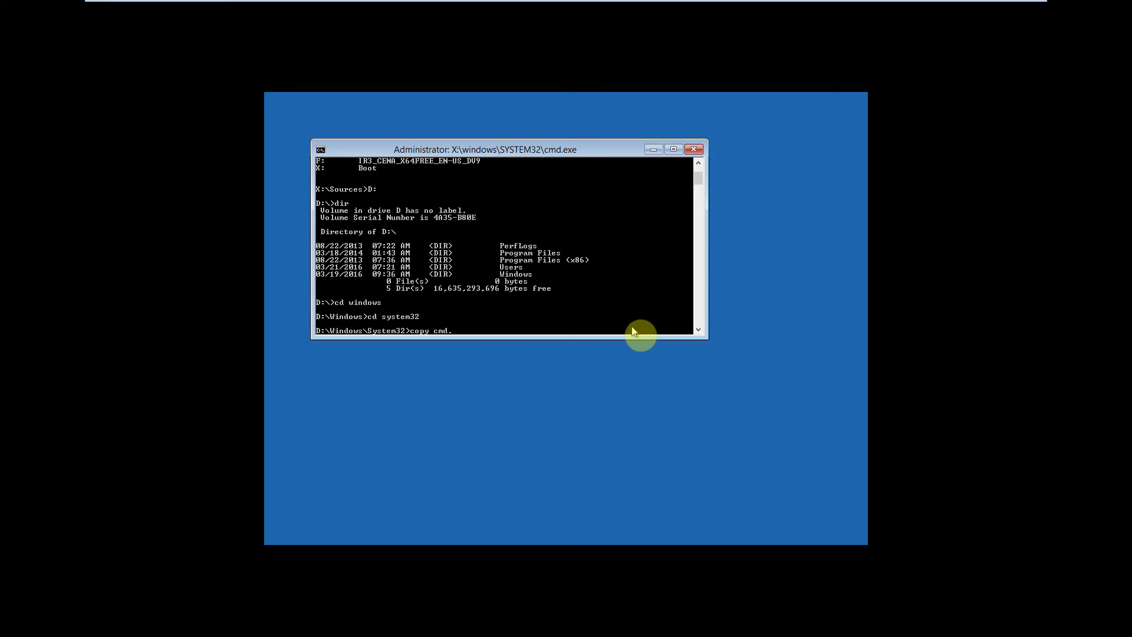
pyautogui.write('exe utilman.exe')
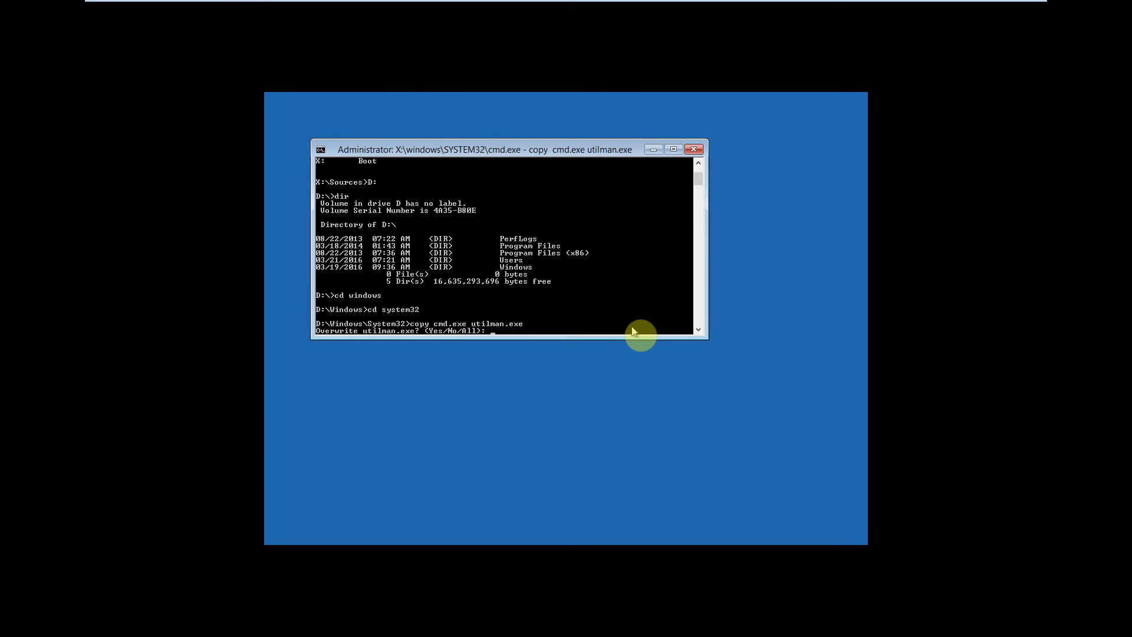
pyautogui.write('y')
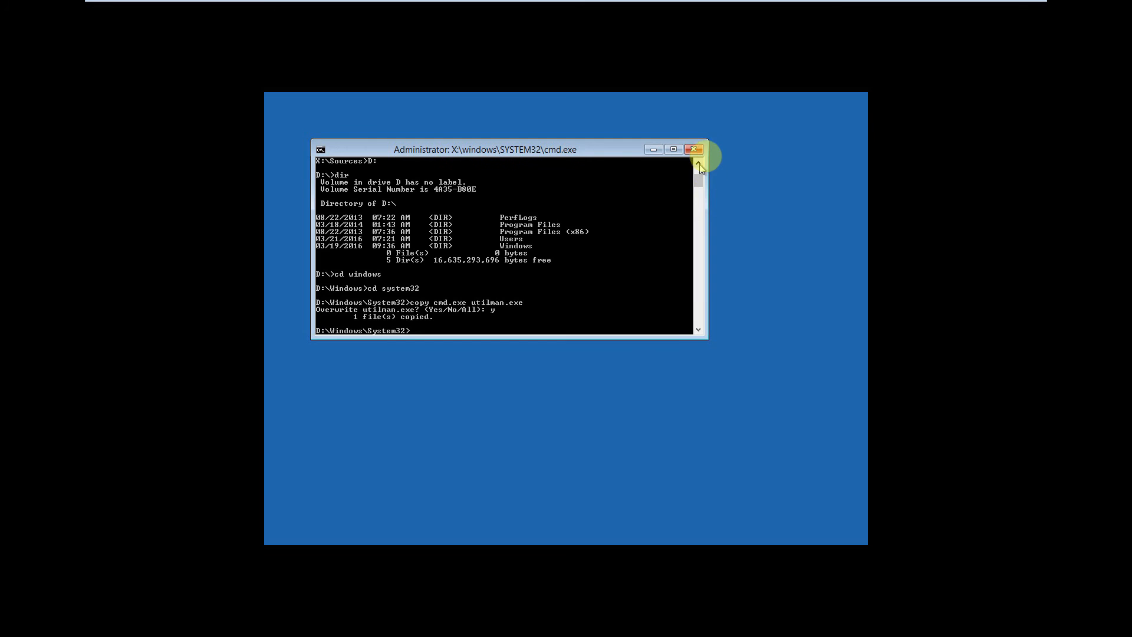
pyautogui.click(695, 150)
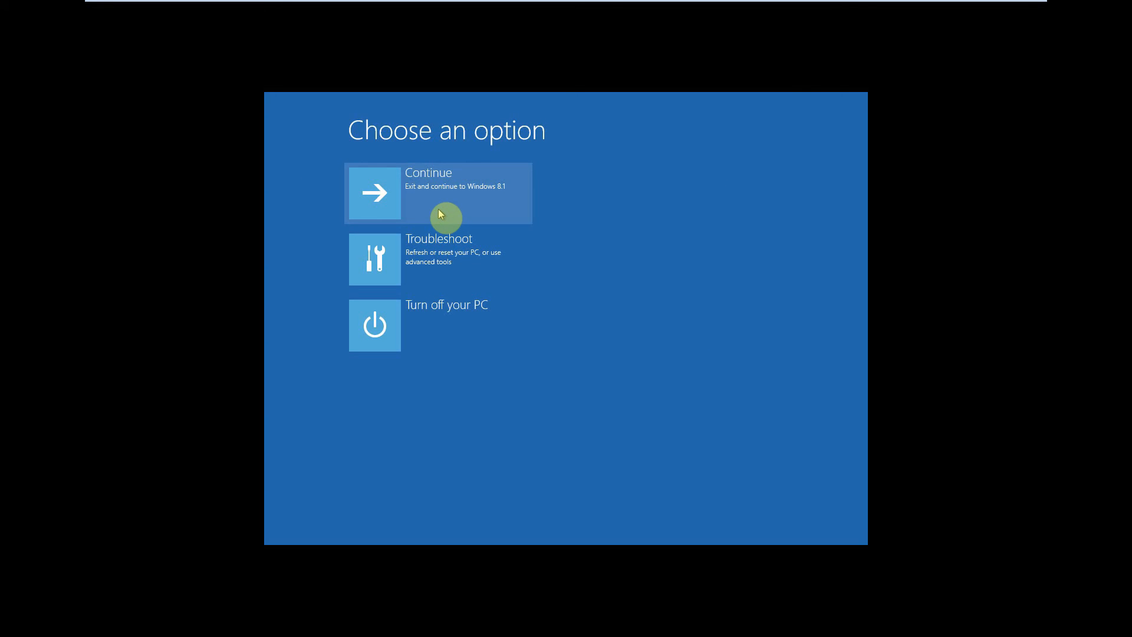
pyautogui.click(437, 192)
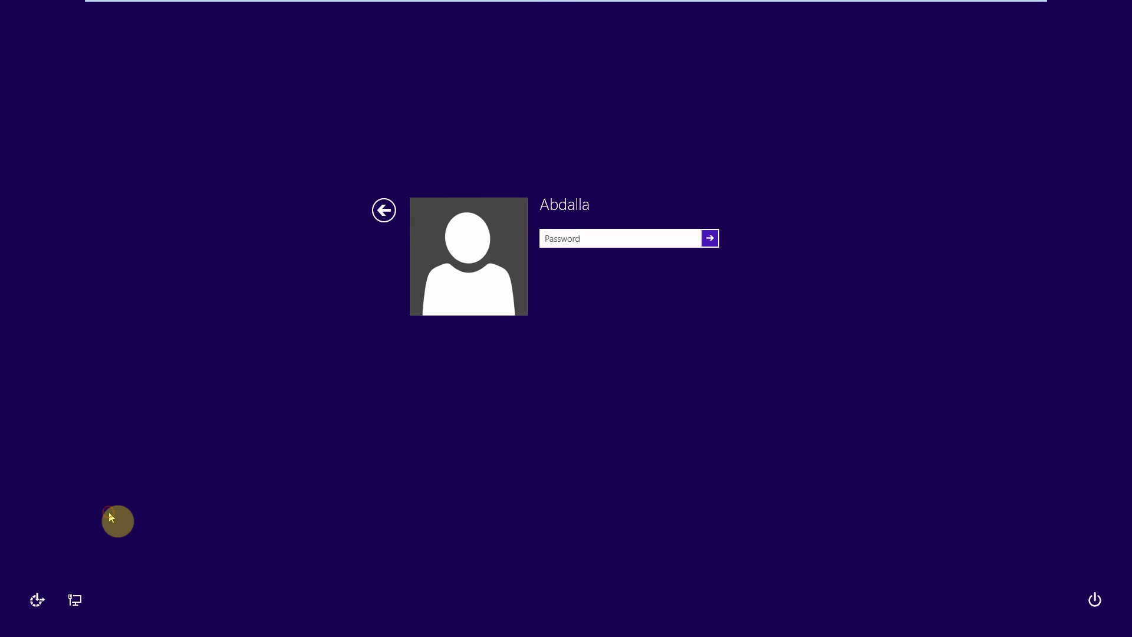
pyautogui.click(37, 600)
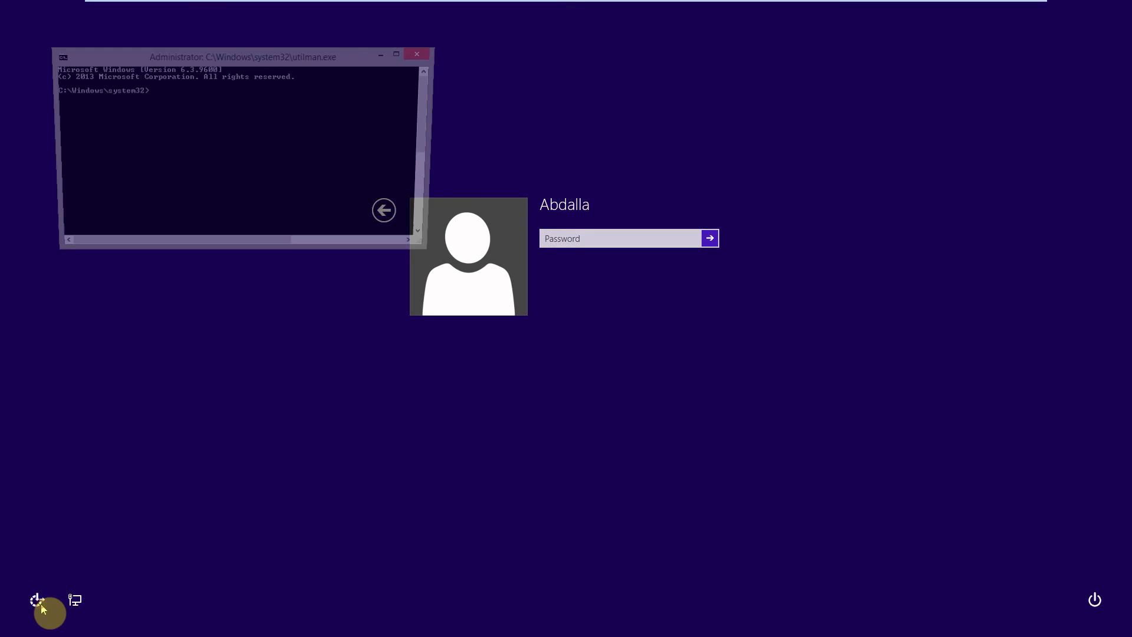
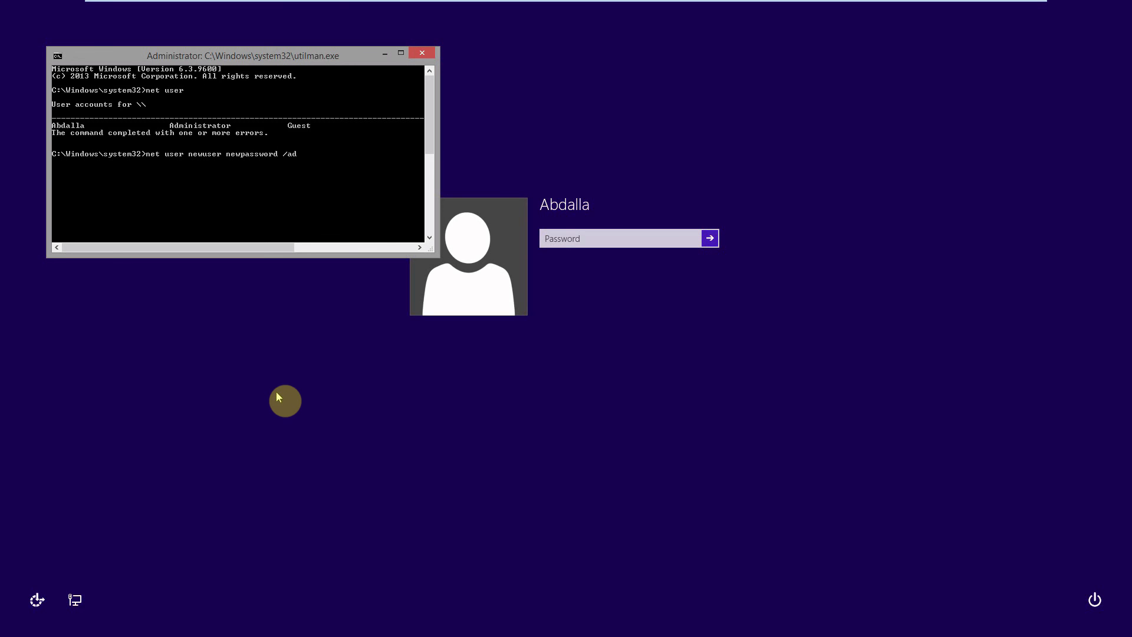
pyautogui.press('Enter')
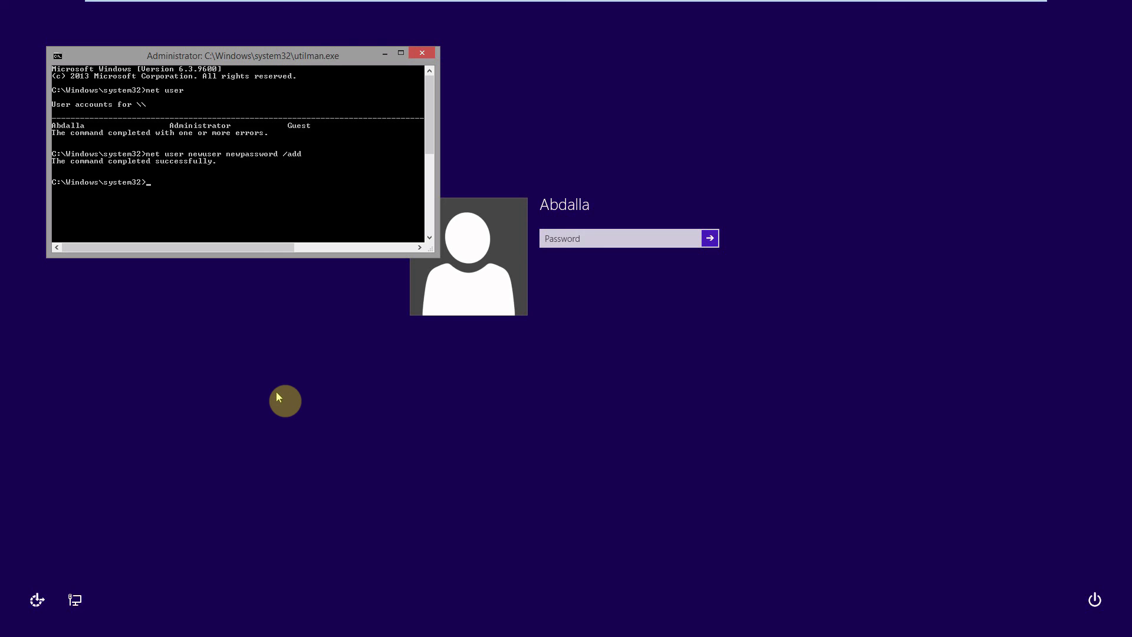
# - Begin typing the net localgroup administrators command for newuser
pyautogui.write('net')
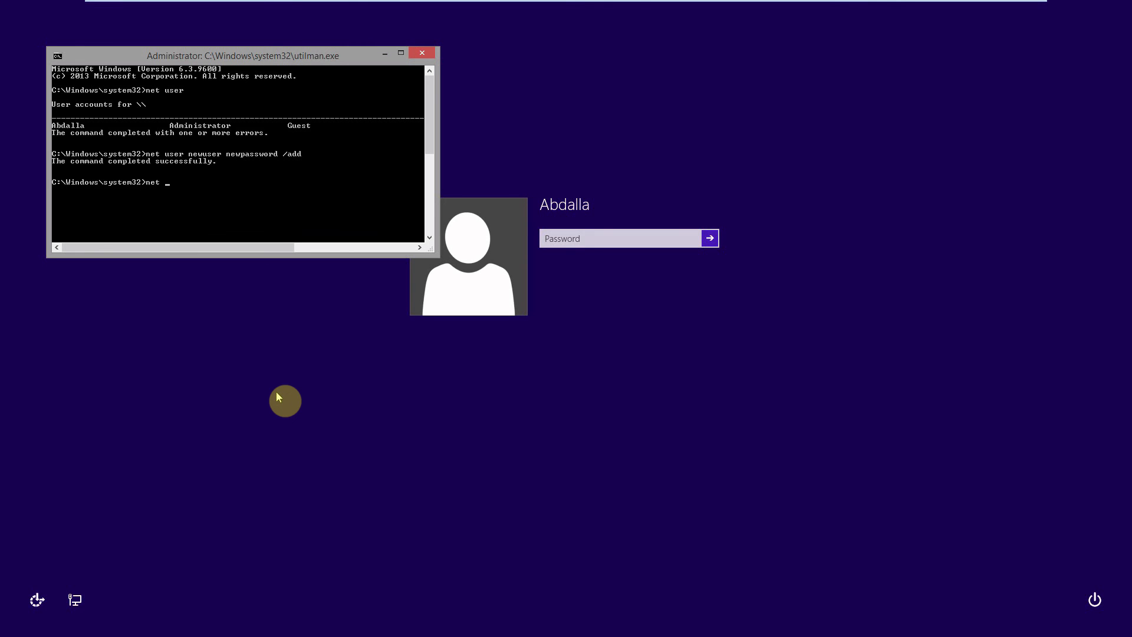
pyautogui.write('logical')
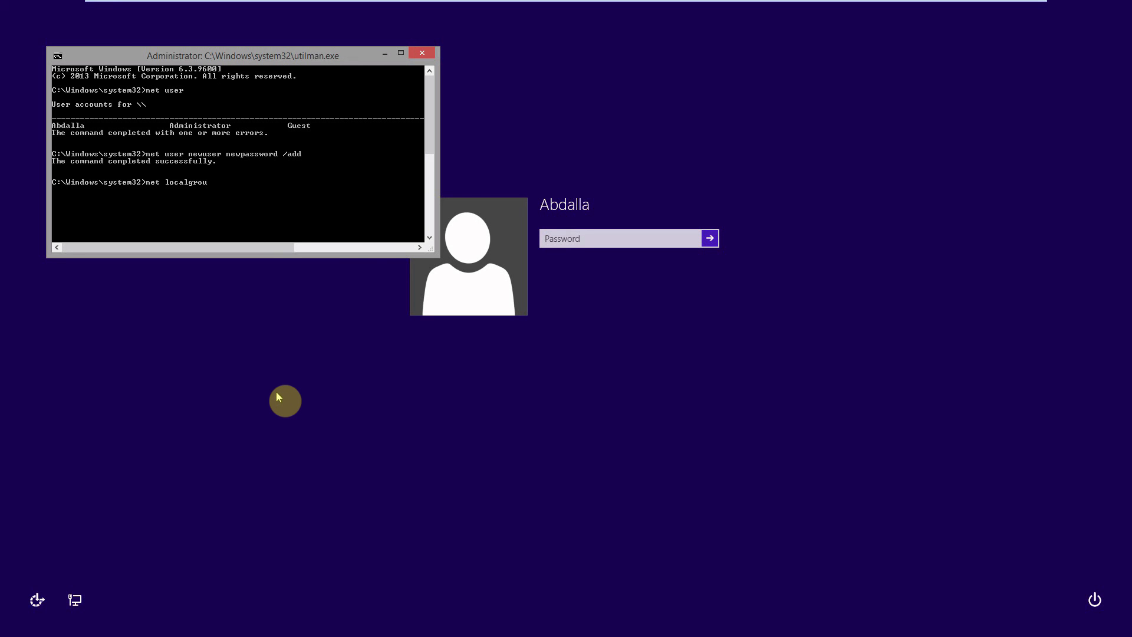
pyautogui.write('p administrators')
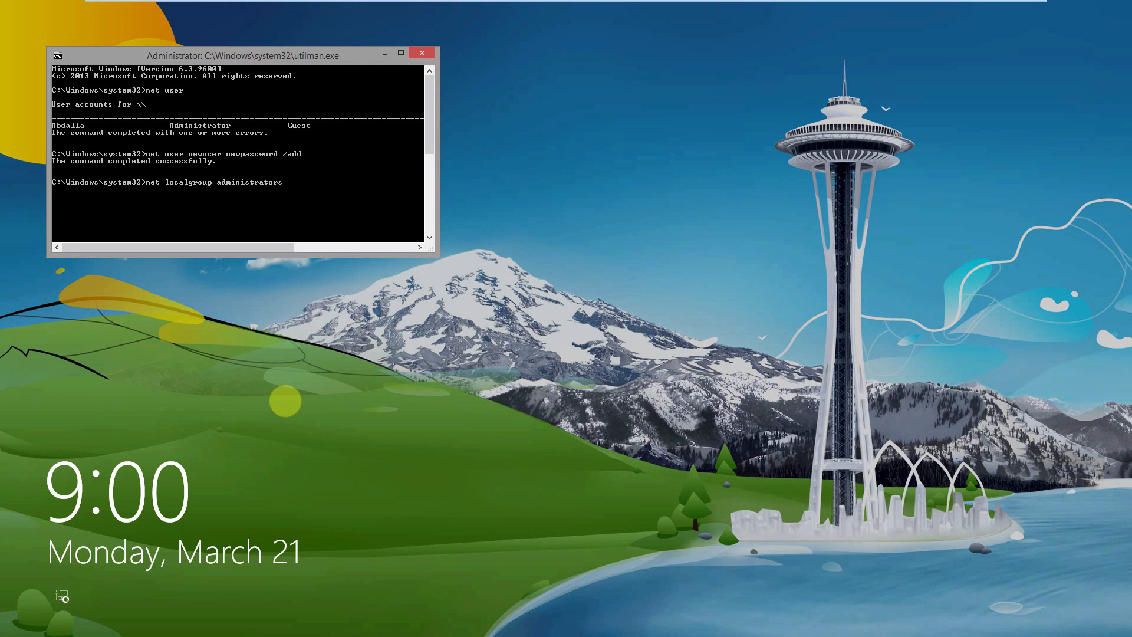
# - Run net localgroup administrators newuser /add, then restart the PC from the power menu
pyautogui.write('newuser')
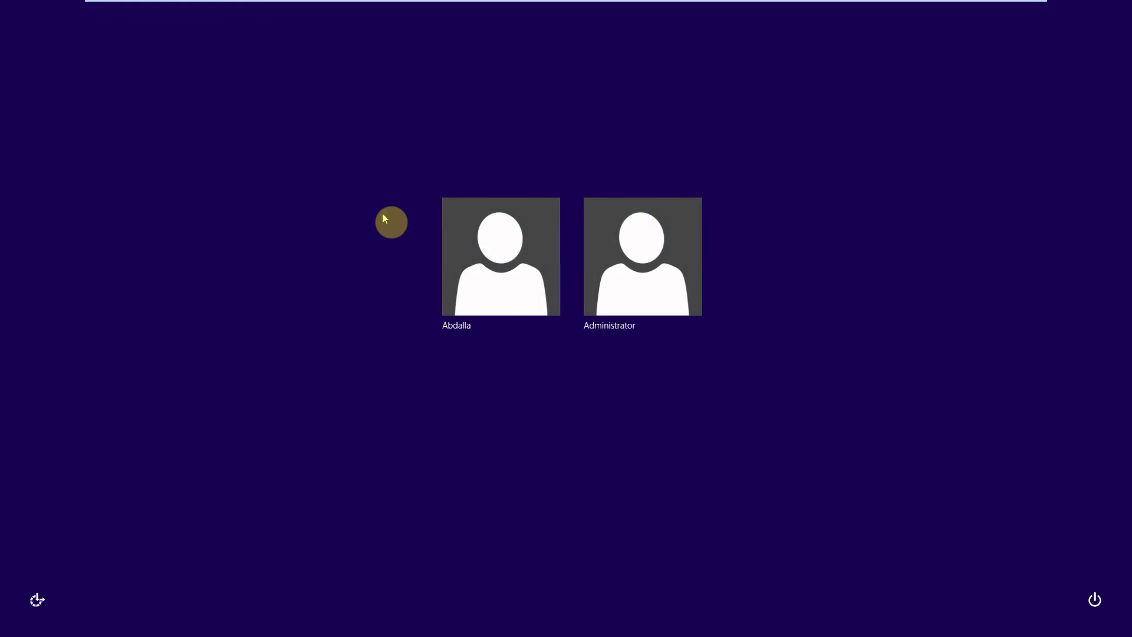
pyautogui.click(1093, 598)
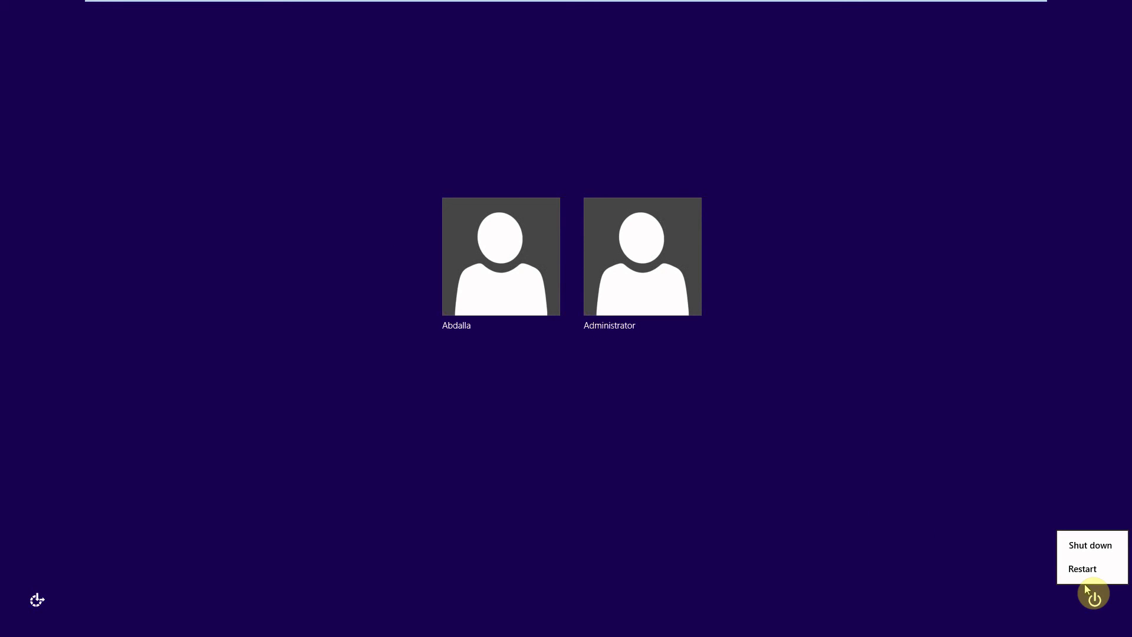
pyautogui.click(1081, 568)
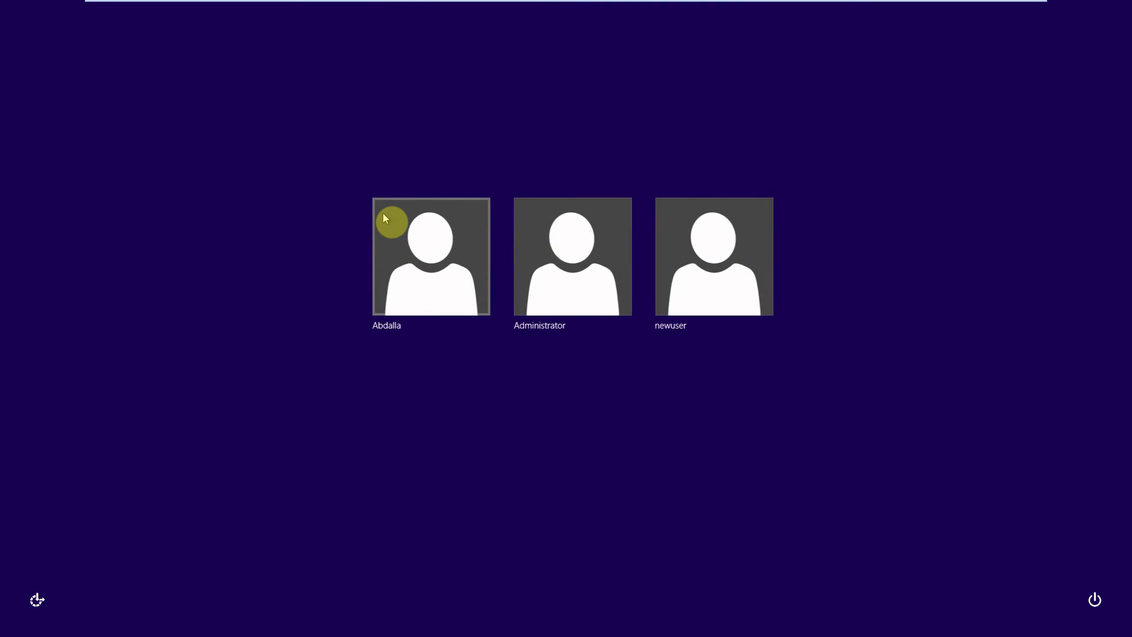
# - Select the newuser tile and submit its password to sign in
pyautogui.click(714, 255)
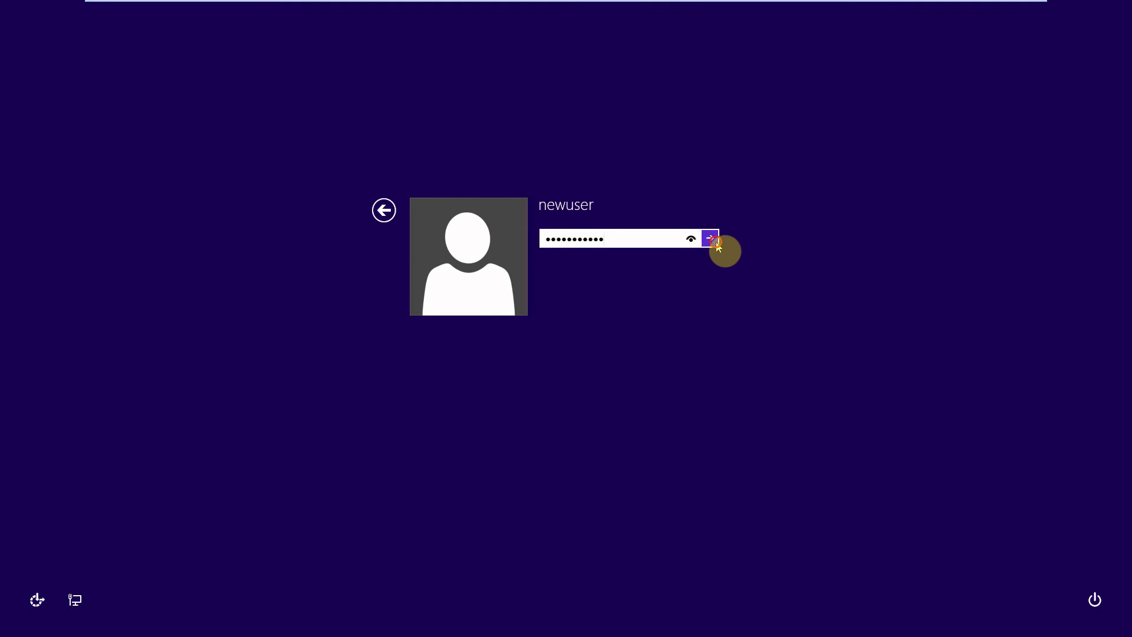
pyautogui.click(708, 239)
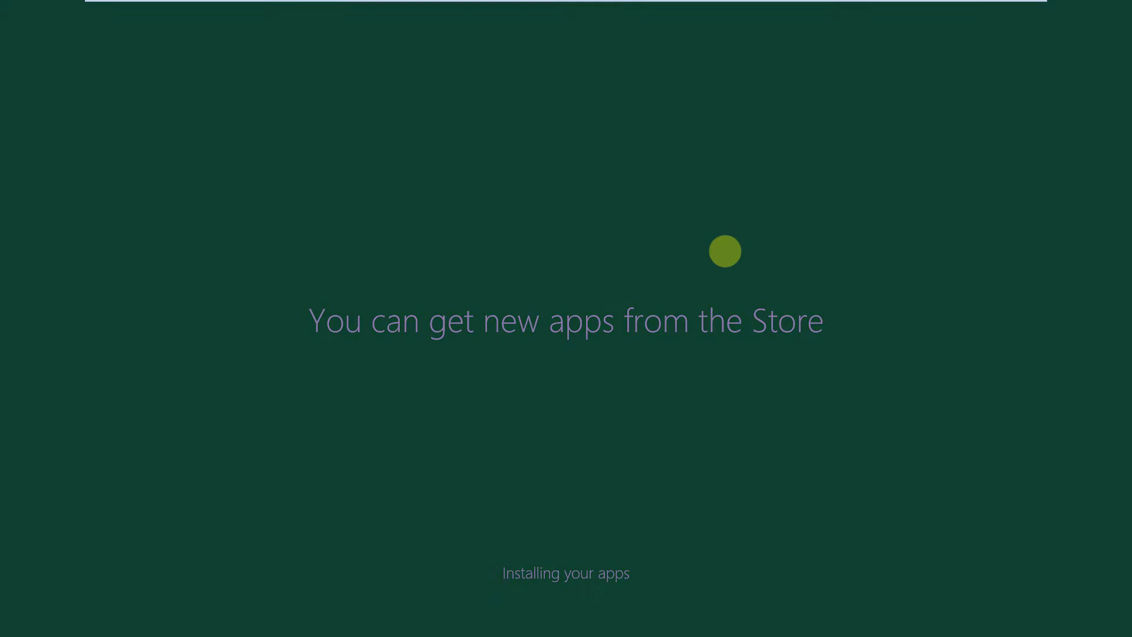